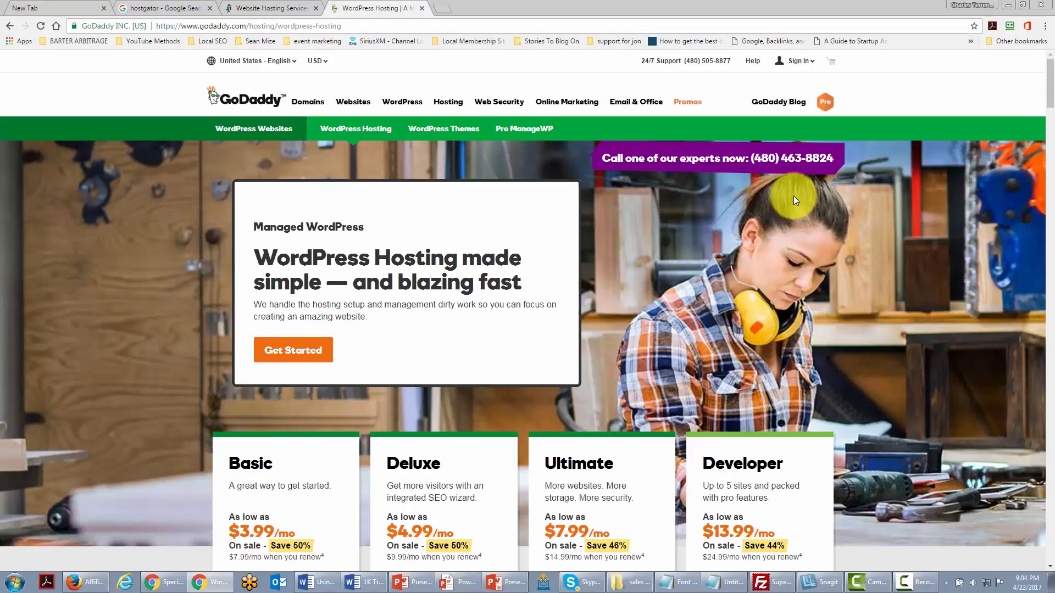
mouse_move(427, 417)
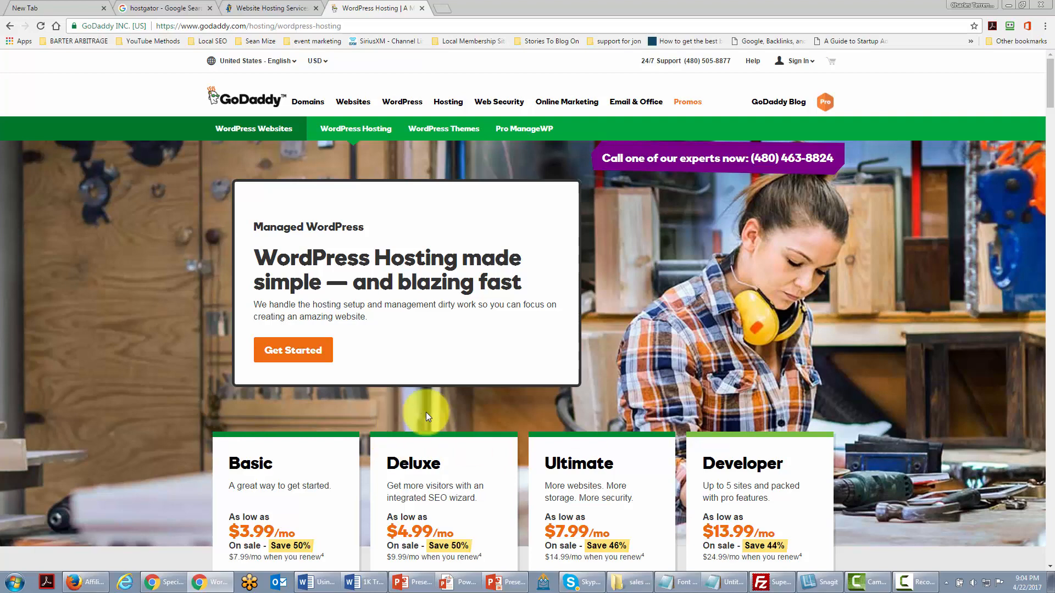
mouse_move(206, 242)
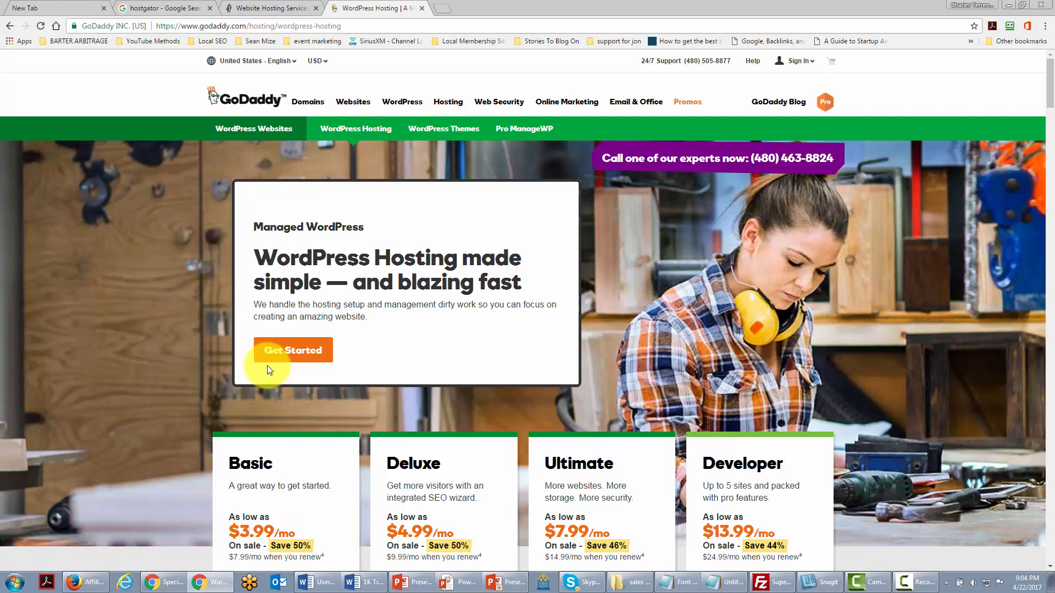
mouse_move(420, 235)
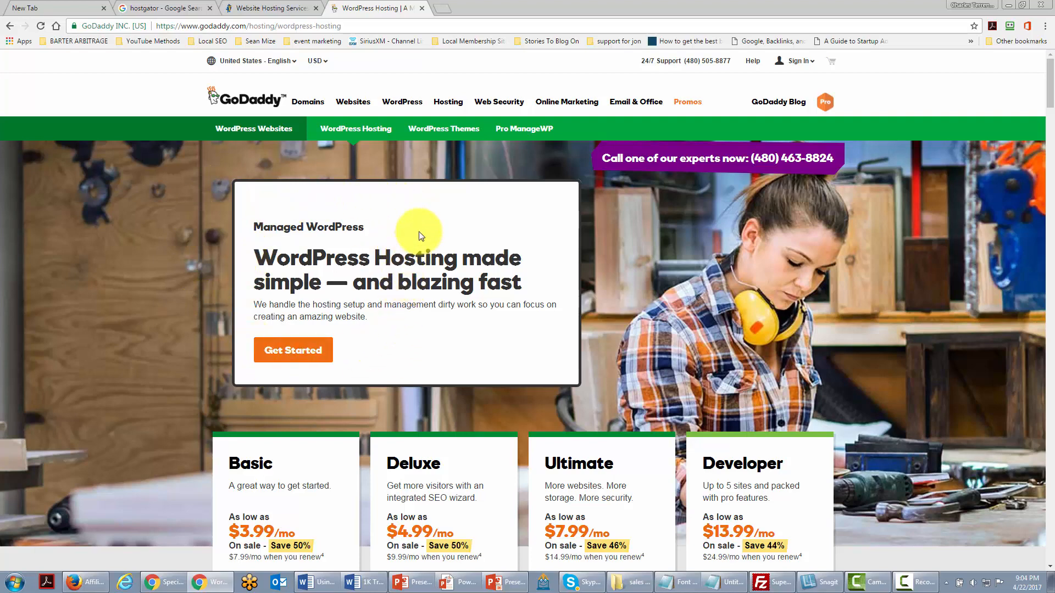
mouse_move(292, 349)
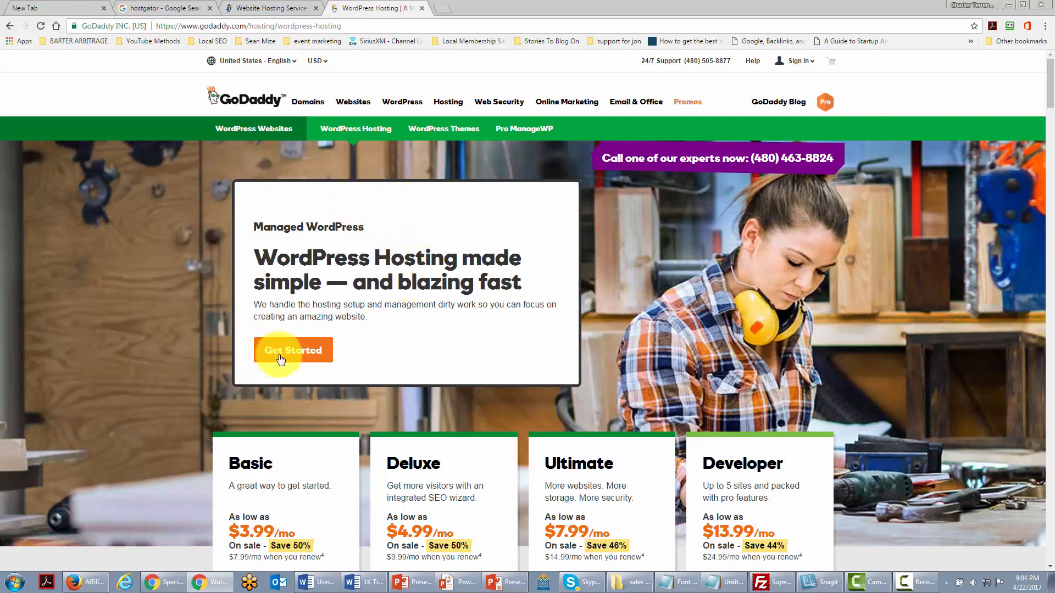
mouse_move(376, 282)
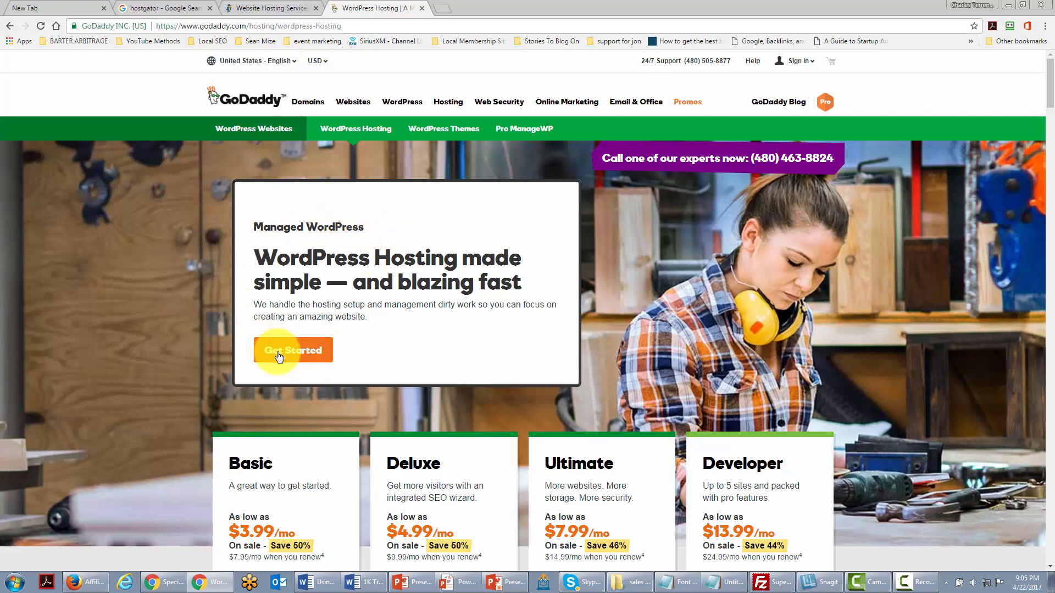
Bring up the HostGator 'Website Hosting Services' tab after reviewing GoDaddy's WordPress hosting plans
left_click(161, 8)
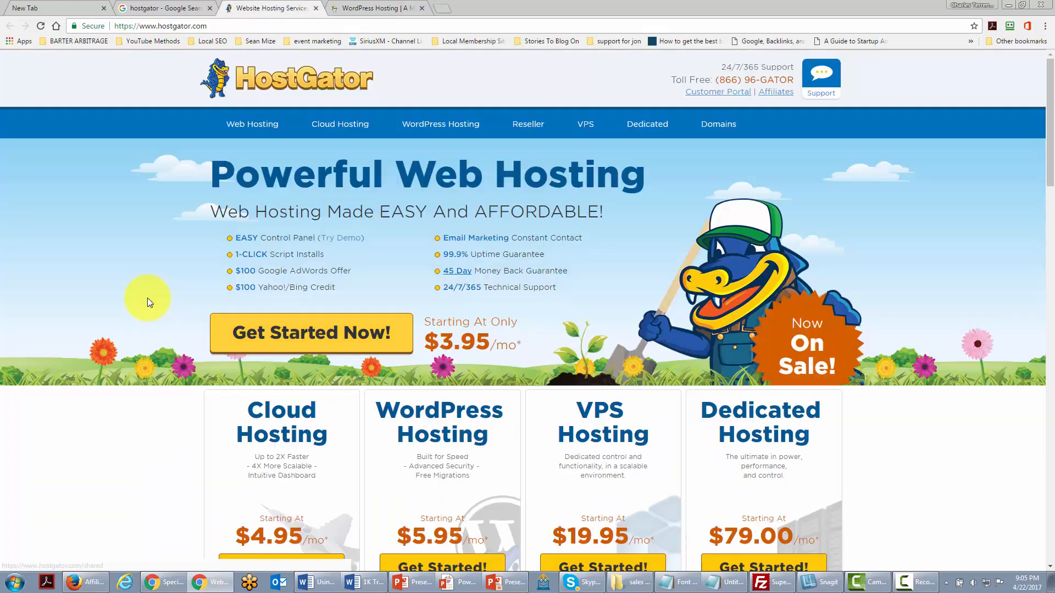
mouse_move(343, 242)
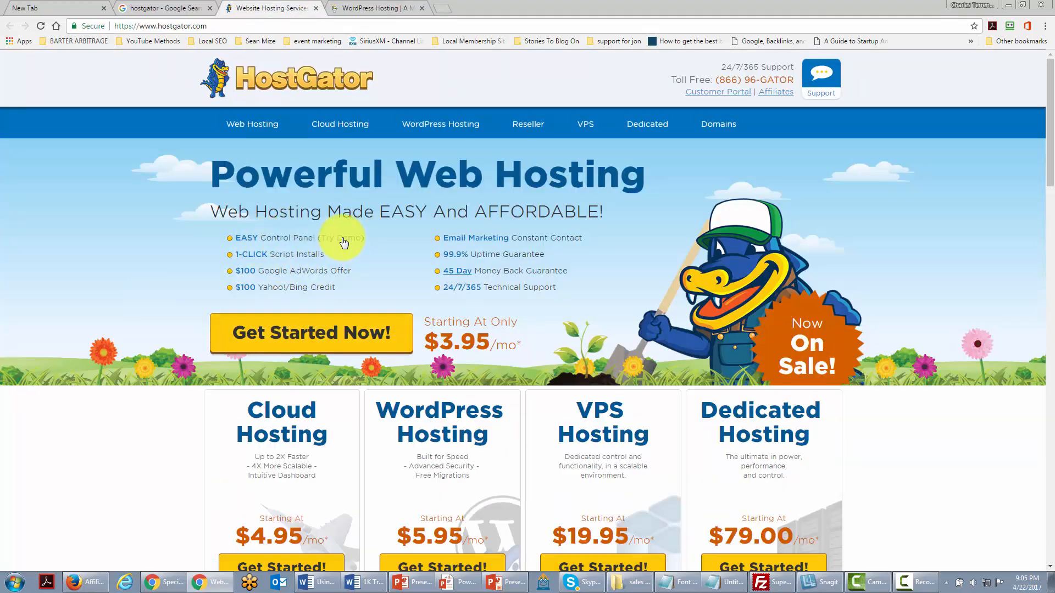
mouse_move(304, 248)
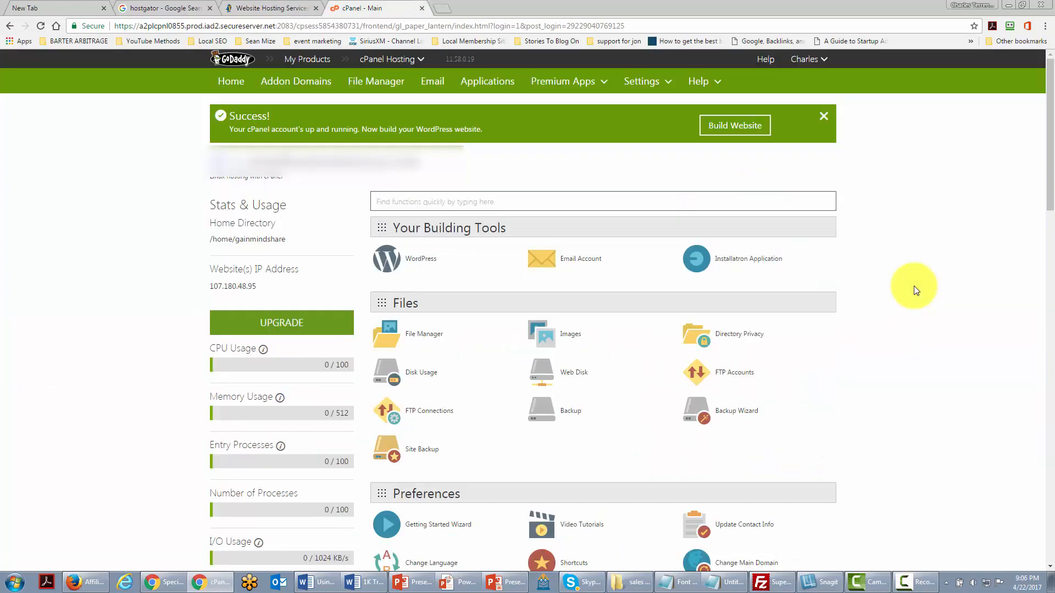
mouse_move(303, 272)
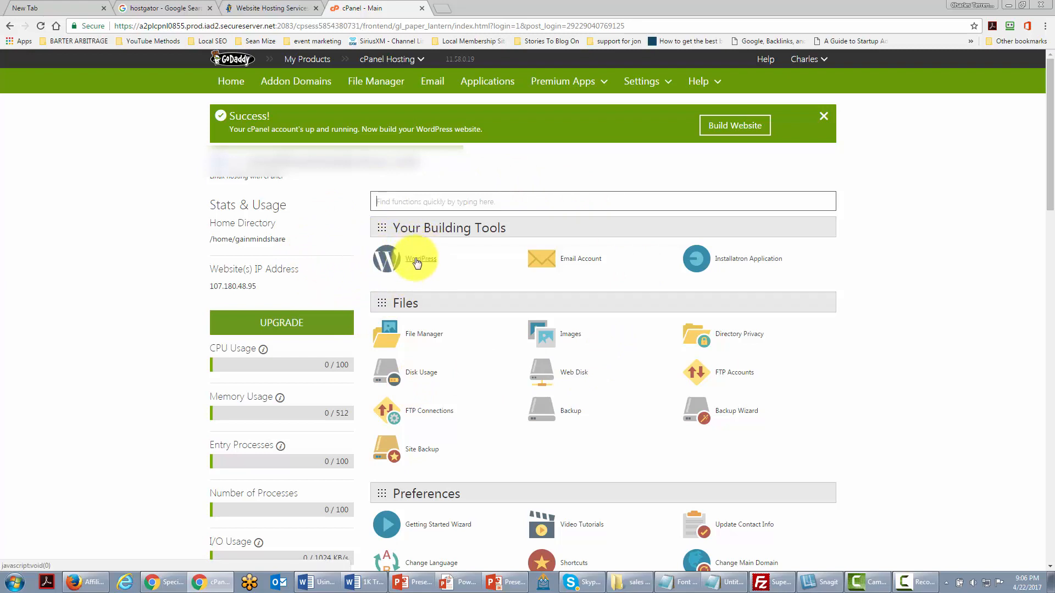
mouse_move(389, 275)
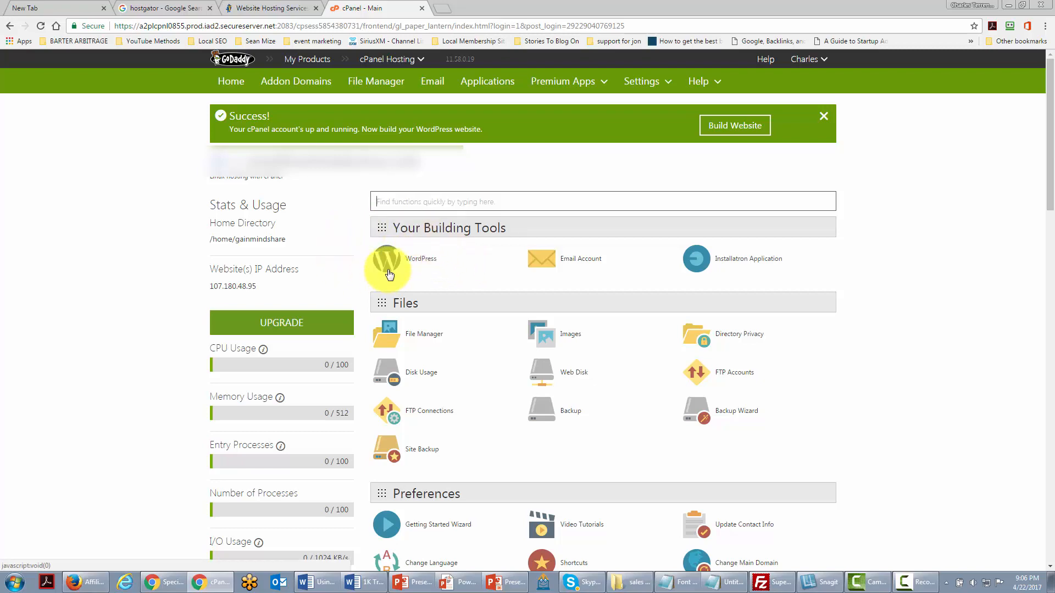
Switch to the Google search tab to head for the haon.biz/cpanel address
left_click(161, 7)
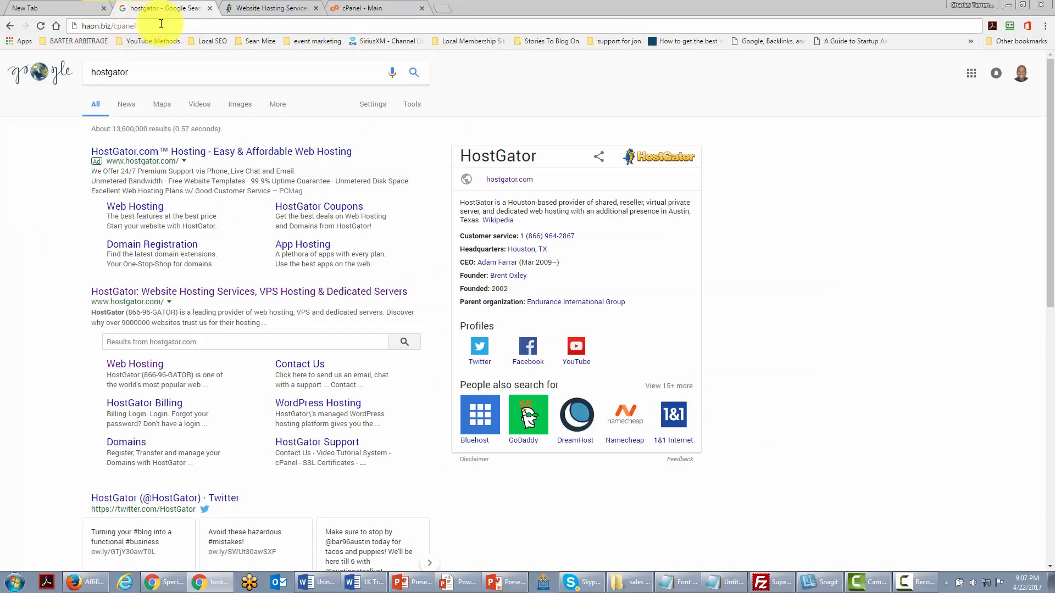
Load the haon.biz cPanel and launch Fantastico F3 from its Software section
left_click(107, 25)
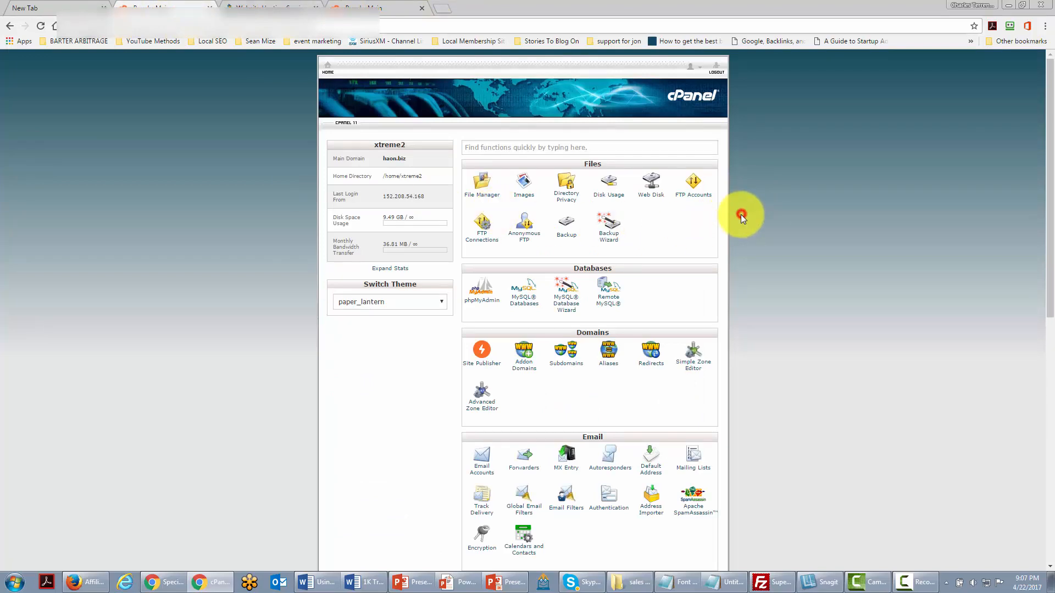
scroll("down", 3)
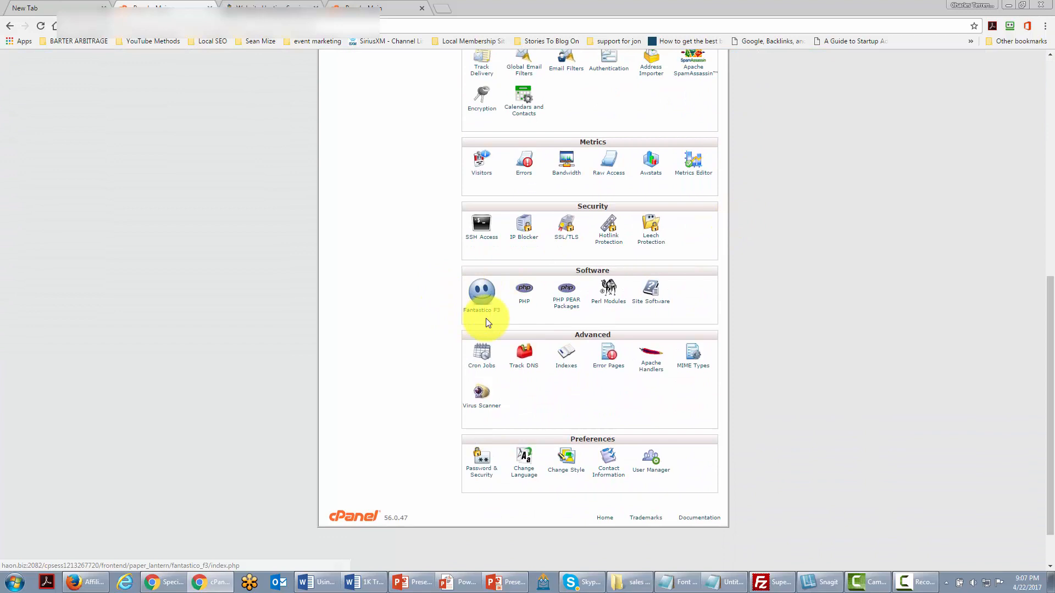
mouse_move(459, 311)
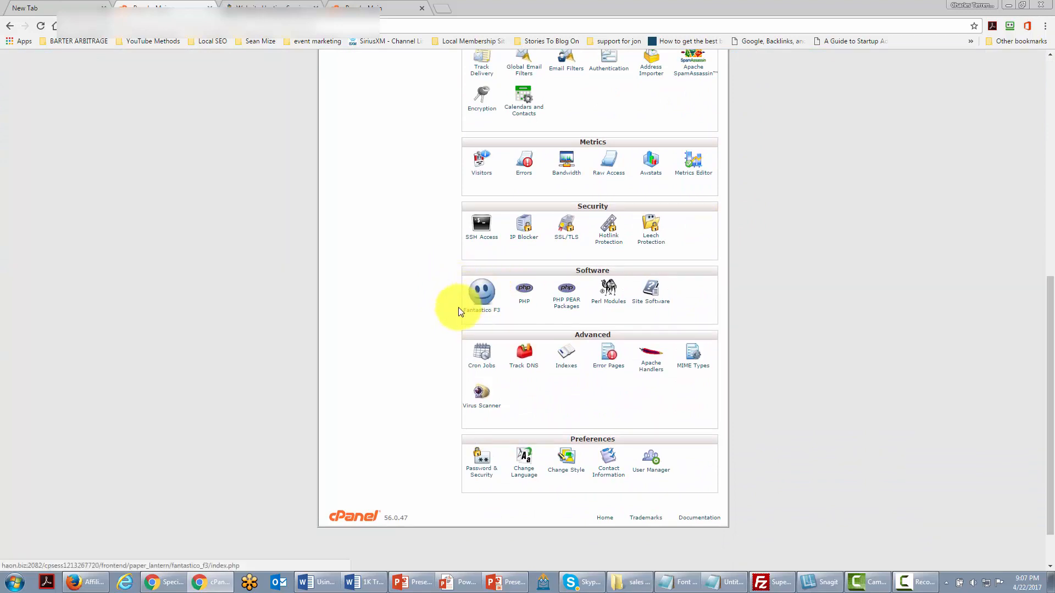
mouse_move(480, 295)
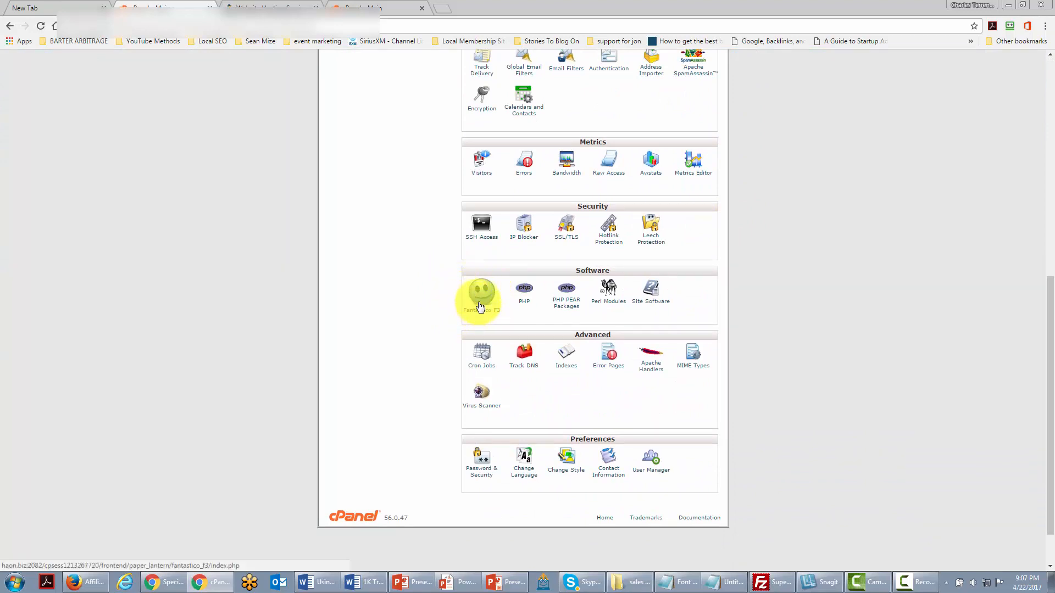
mouse_move(481, 321)
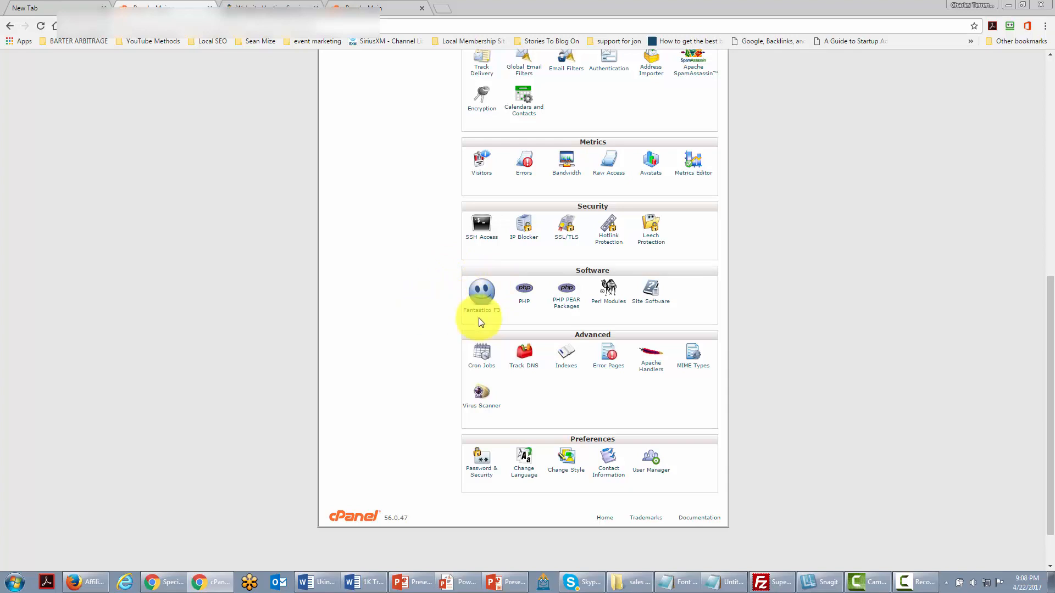
mouse_move(478, 314)
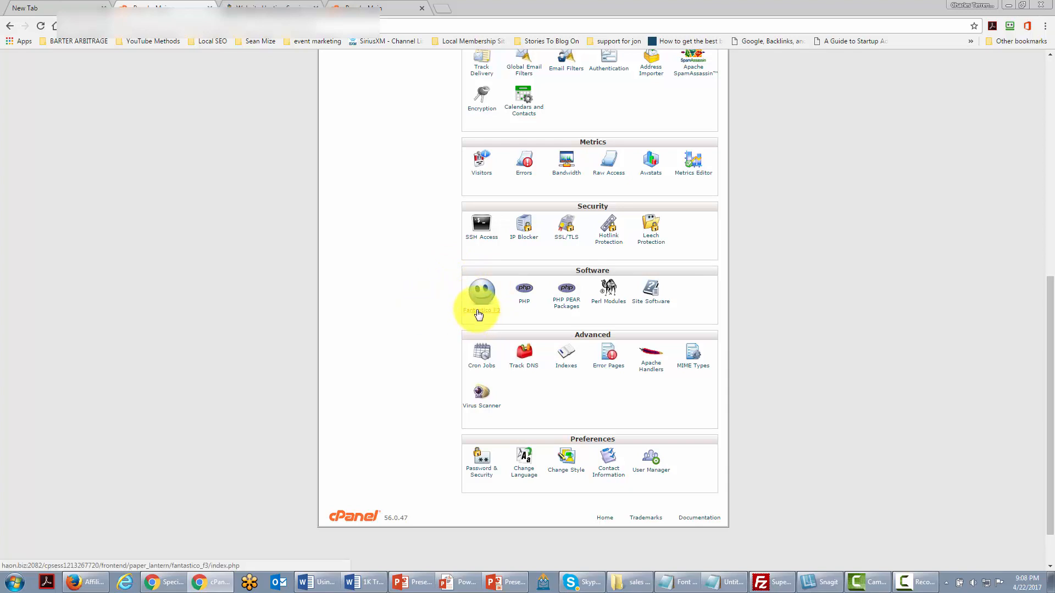
left_click(481, 295)
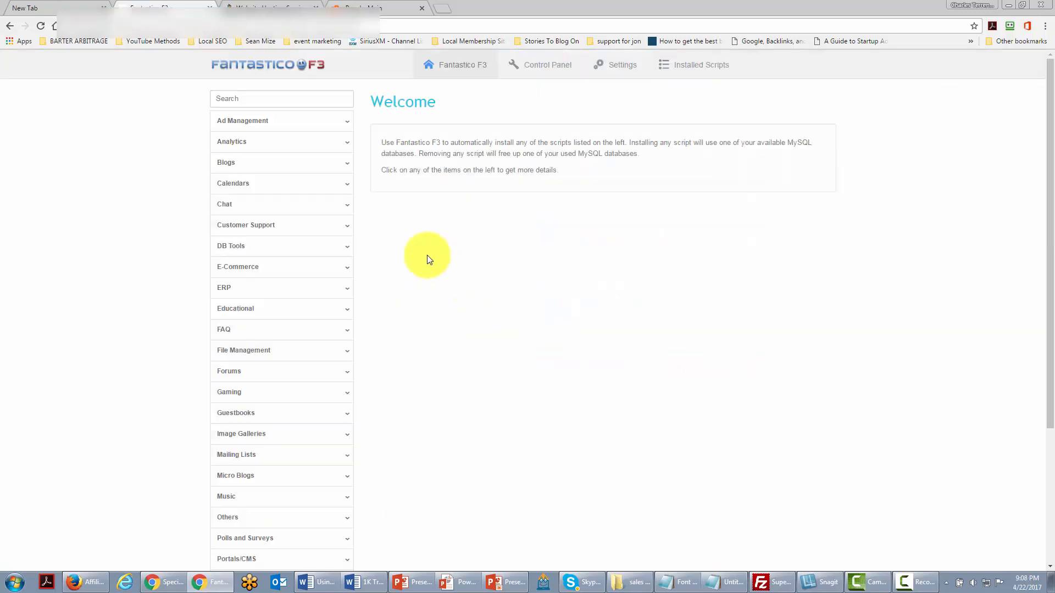
mouse_move(218, 163)
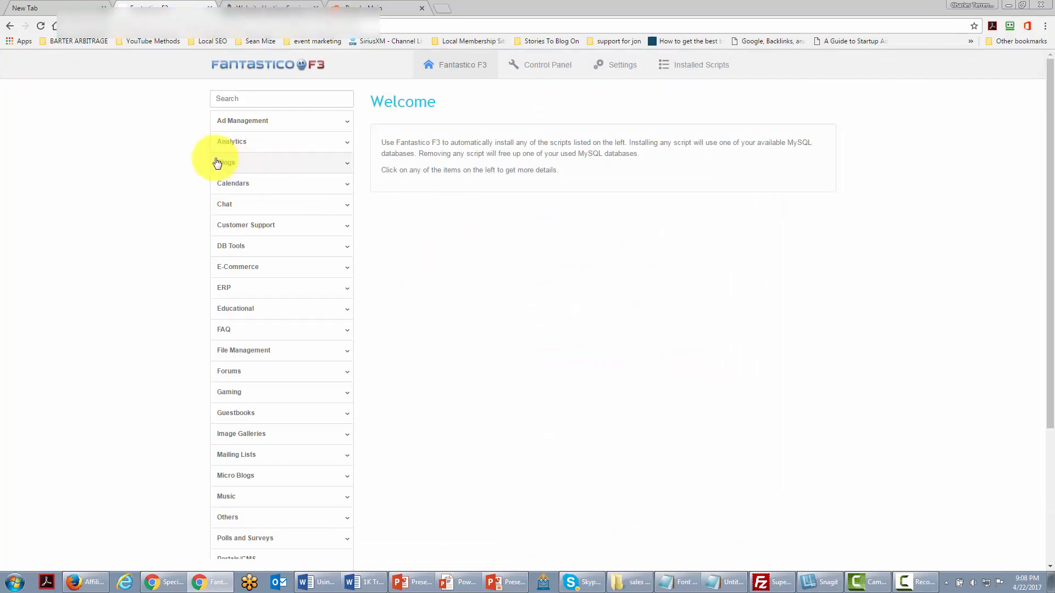
mouse_move(226, 165)
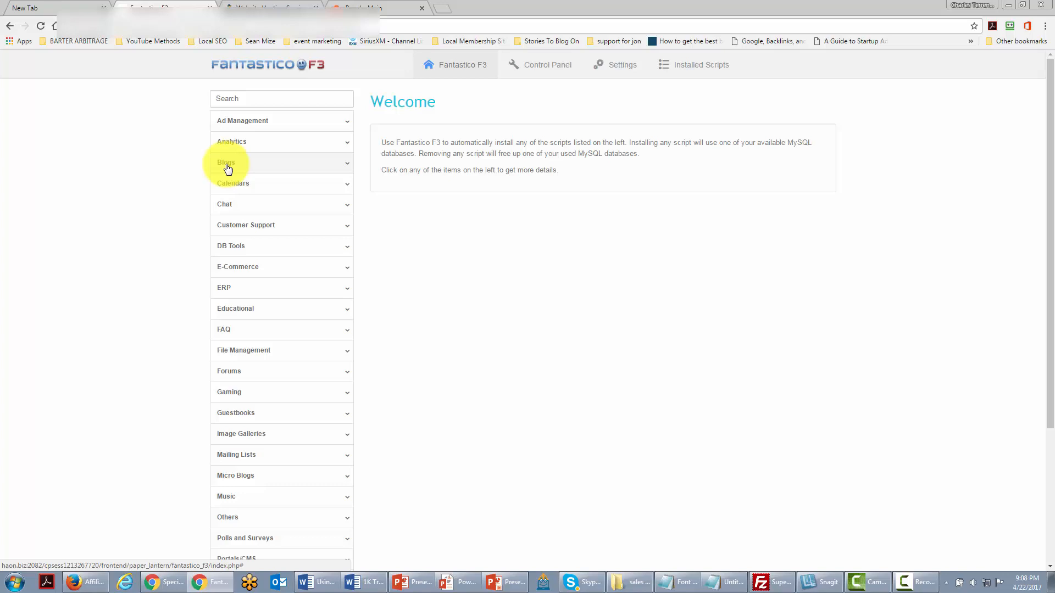
Choose WordPress under Blogs and begin installing a new copy of version 4.6.1
left_click(225, 163)
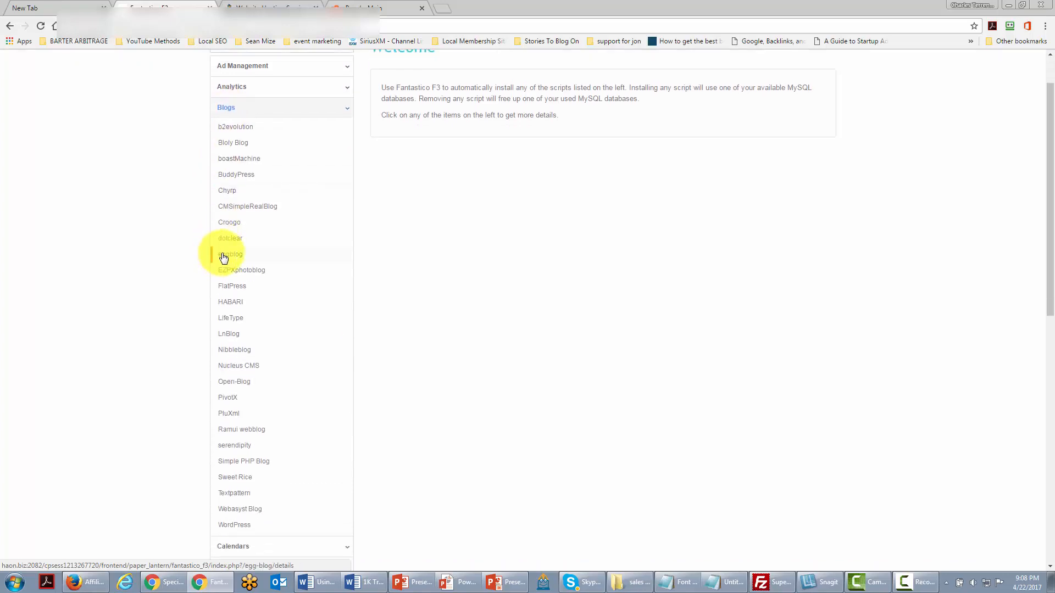
scroll("down", 3)
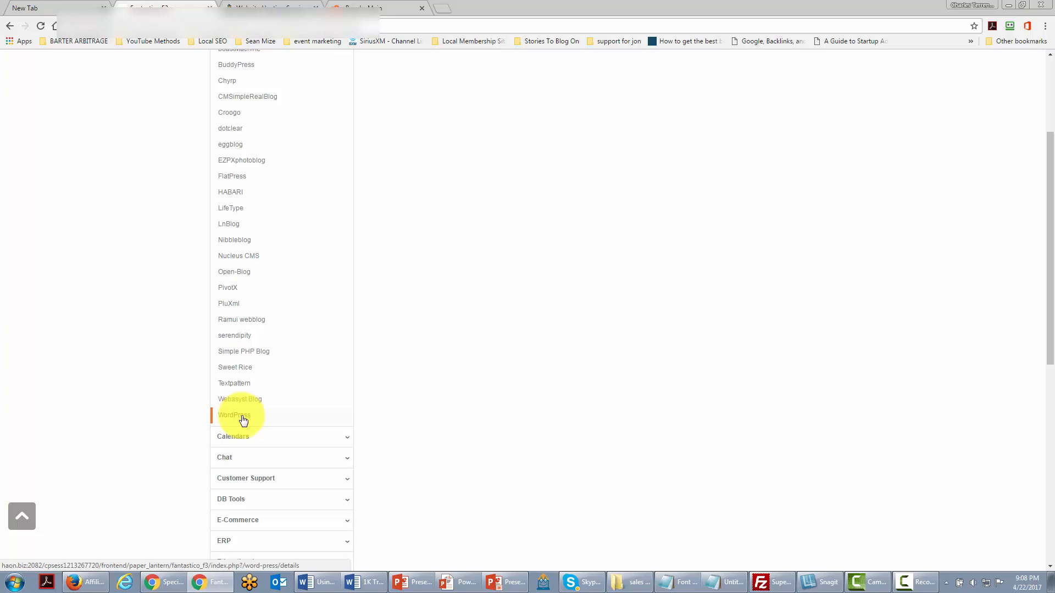
left_click(234, 416)
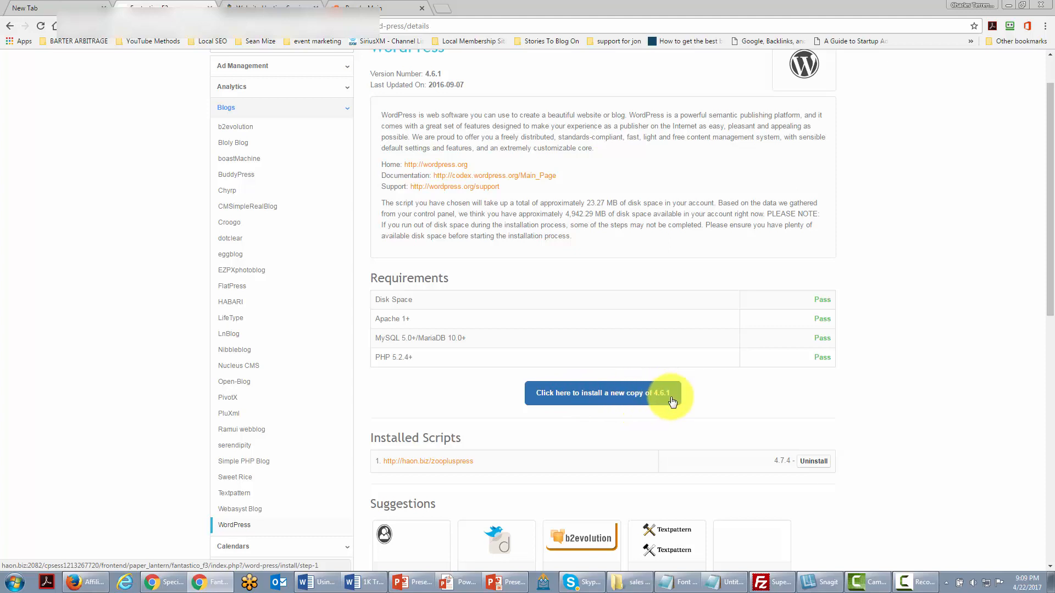
mouse_move(589, 398)
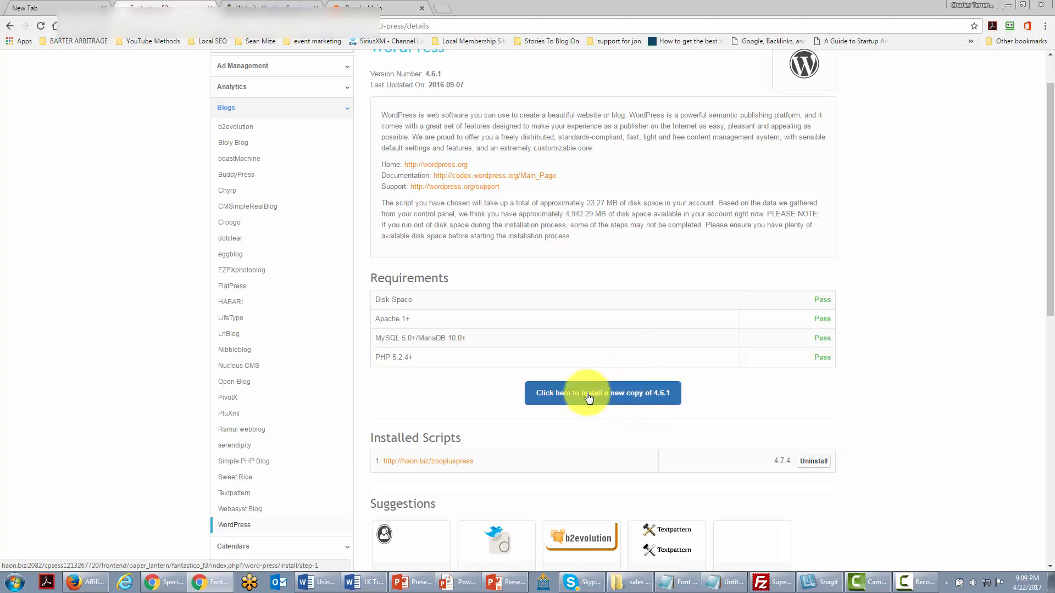
left_click(601, 393)
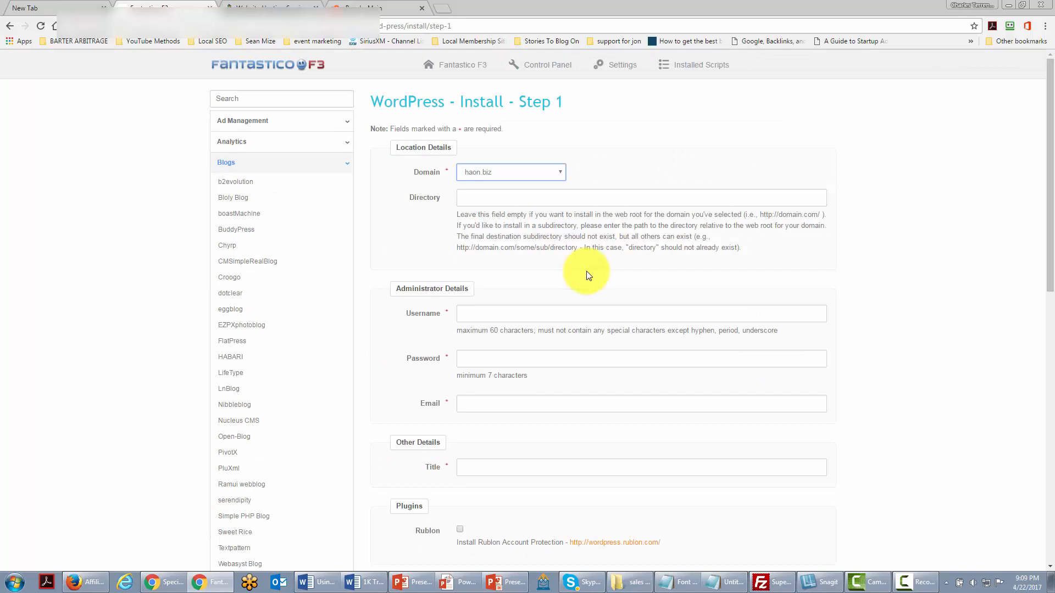
mouse_move(570, 386)
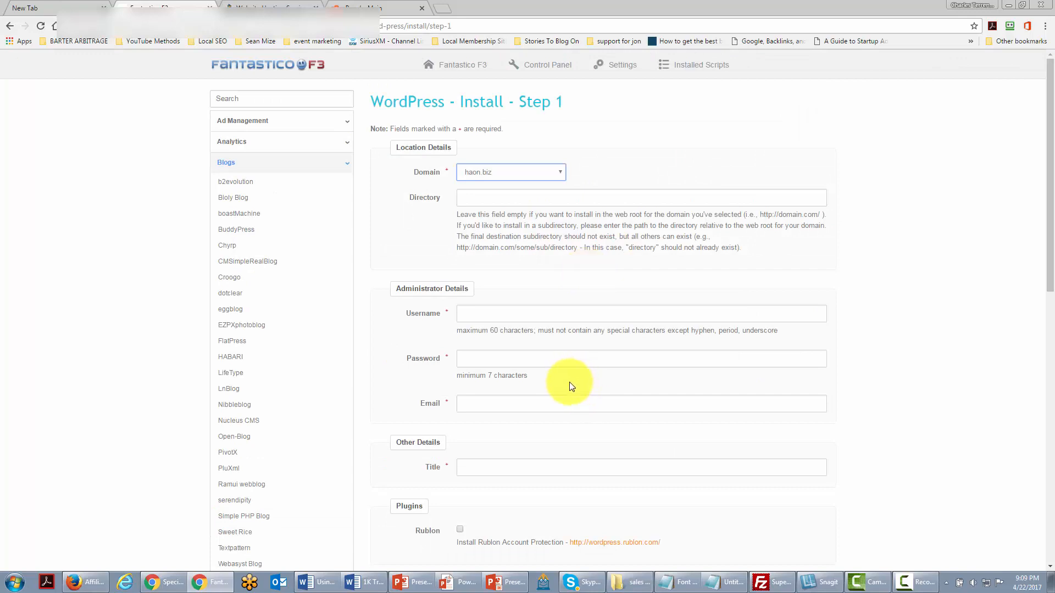
mouse_move(502, 244)
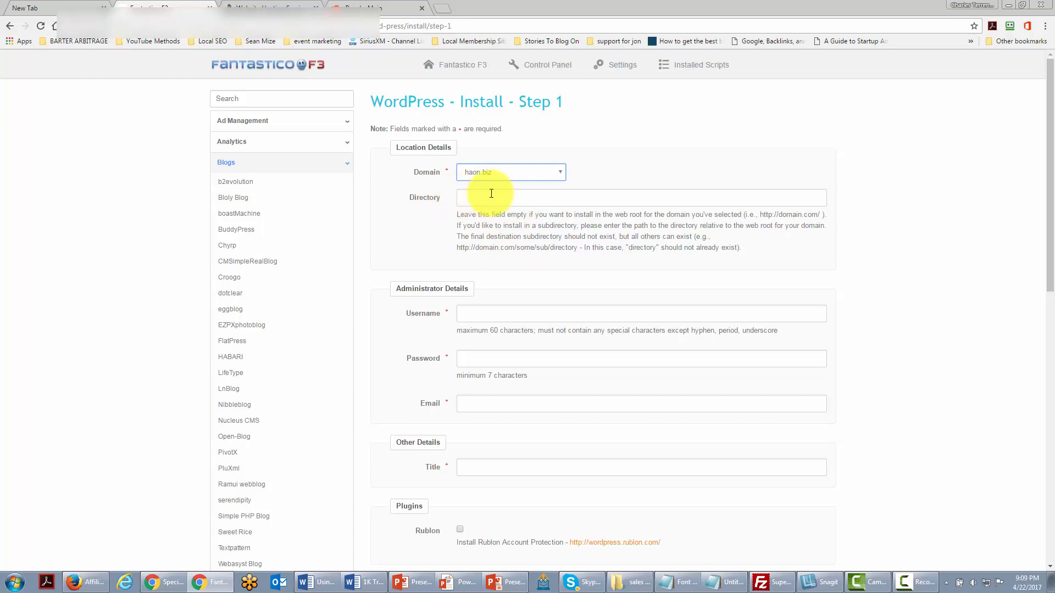
mouse_move(439, 205)
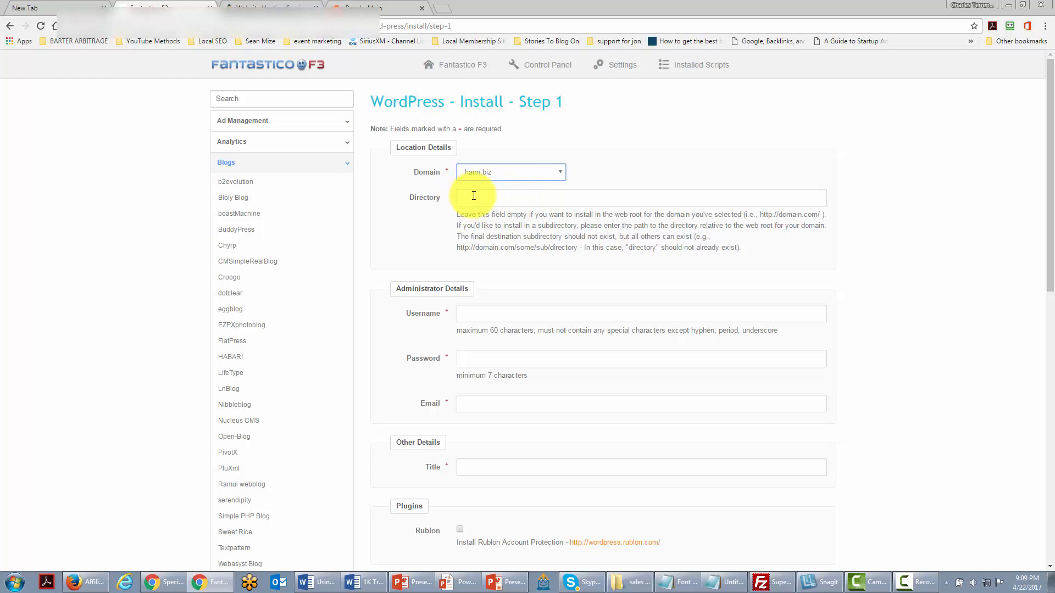
mouse_move(424, 205)
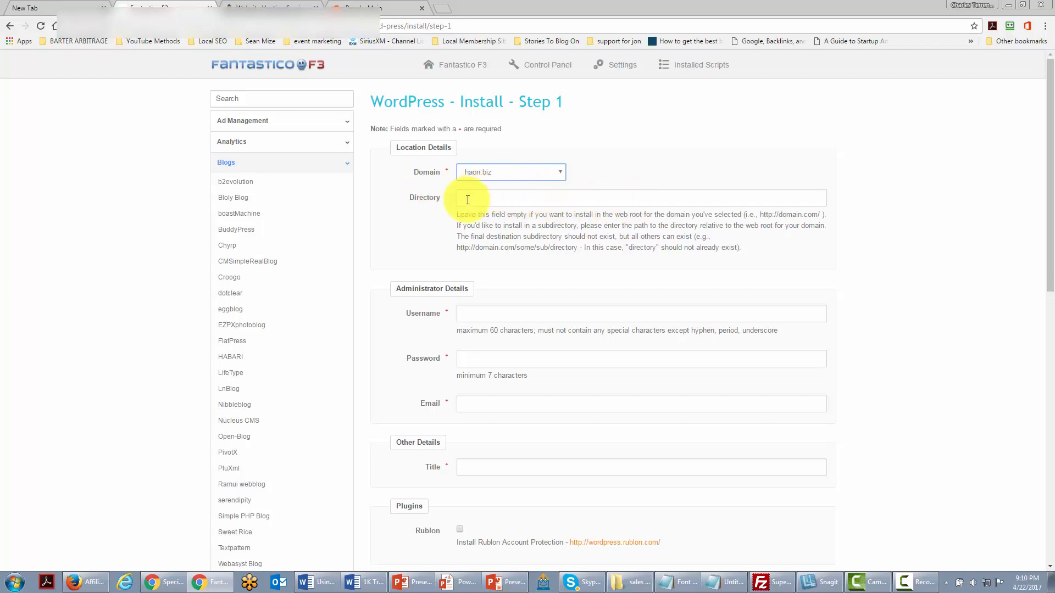
mouse_move(508, 192)
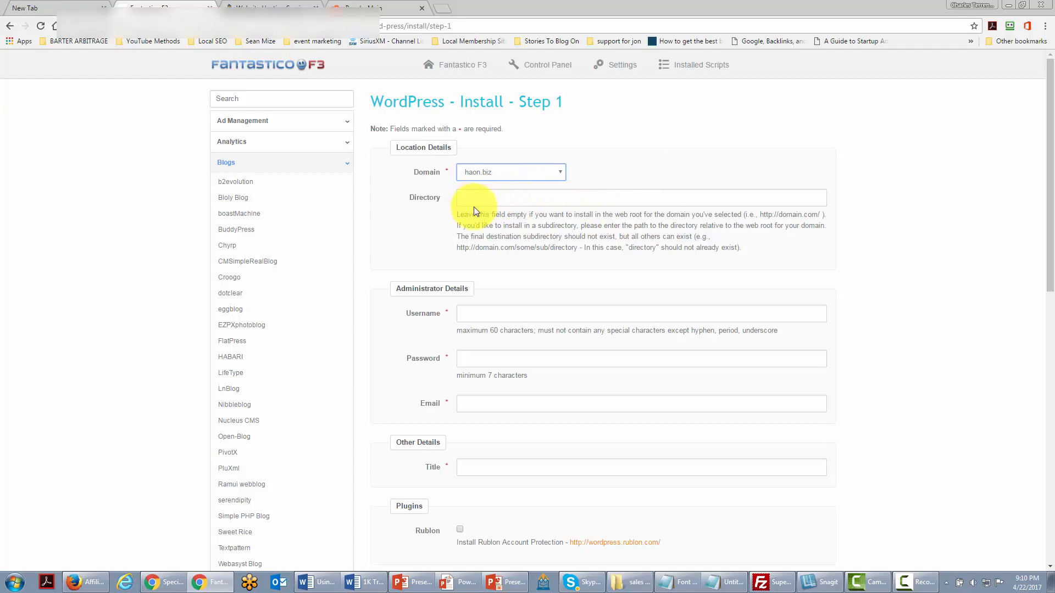
mouse_move(466, 197)
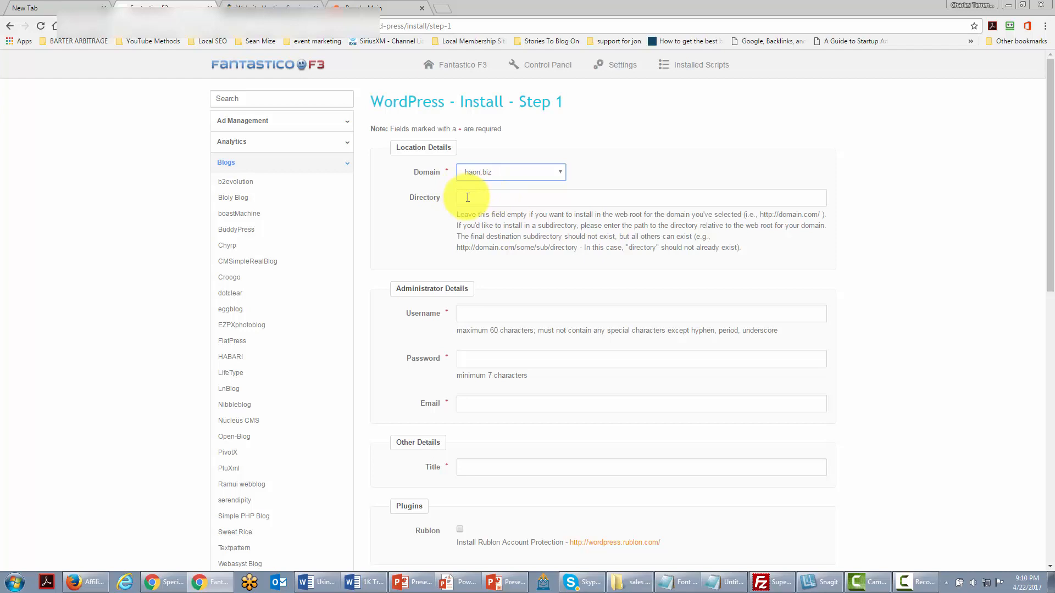
Enter 'testdirectory' as the install directory under haon.biz
type("testdirectory")
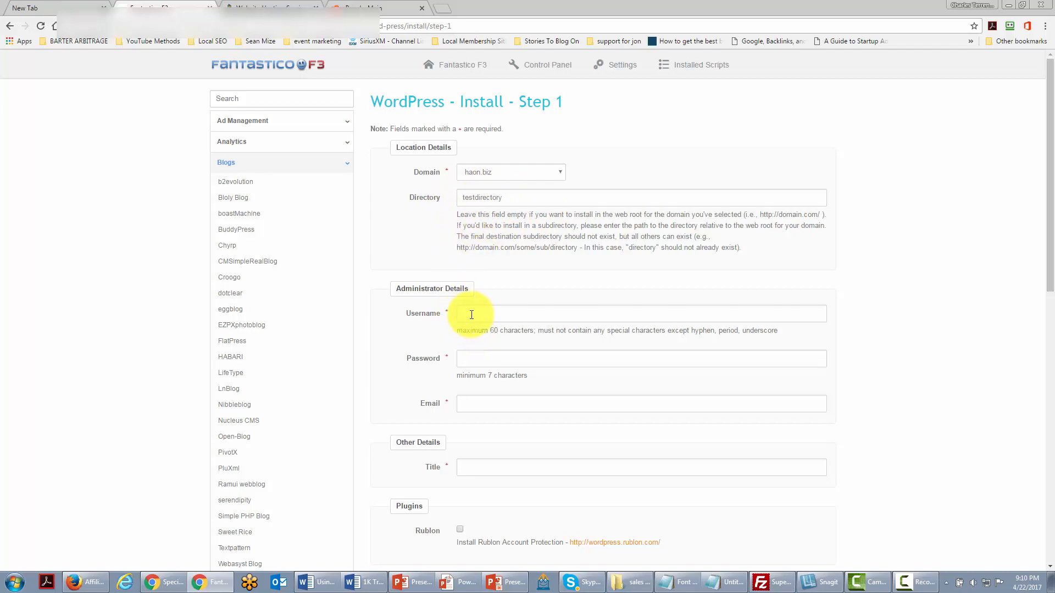
mouse_move(472, 351)
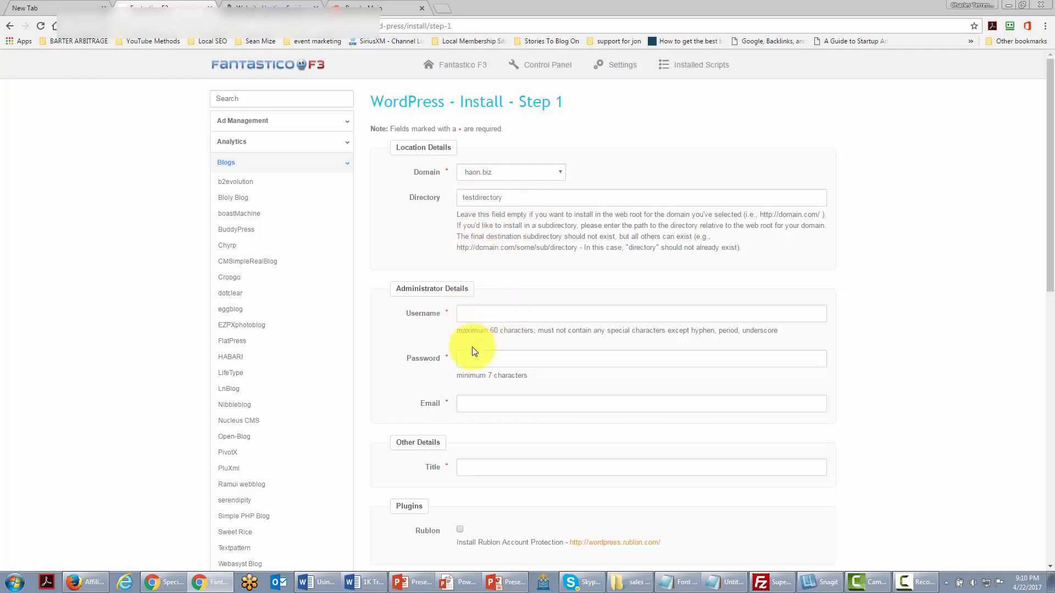
mouse_move(466, 432)
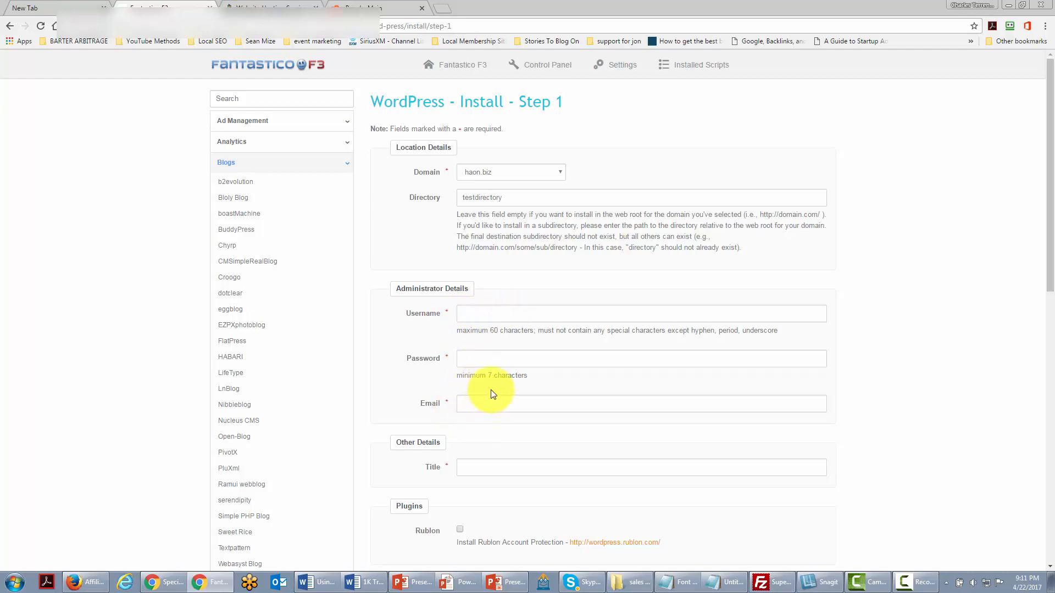
mouse_move(525, 404)
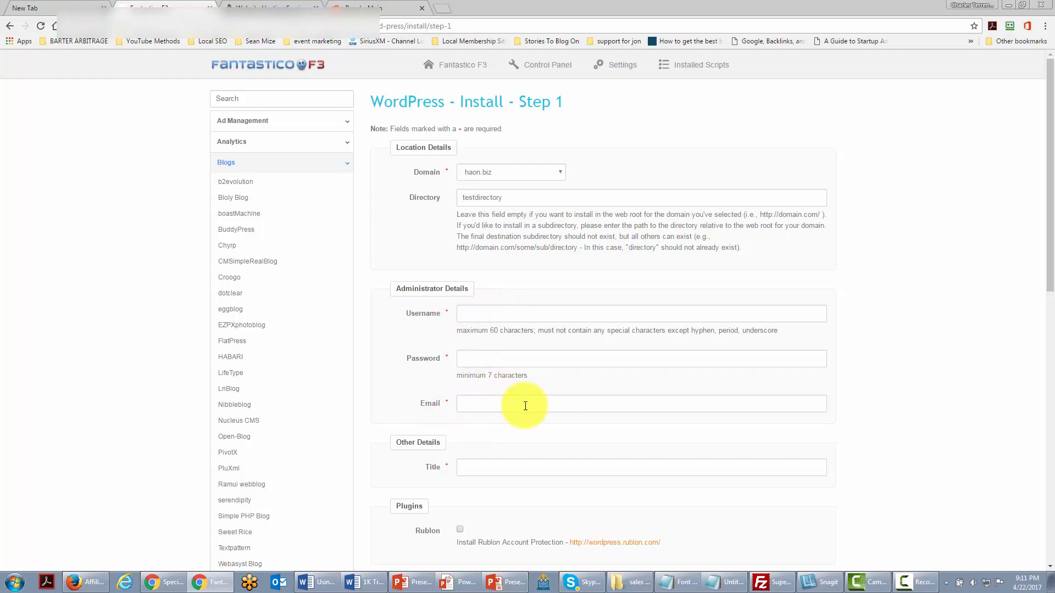
mouse_move(457, 445)
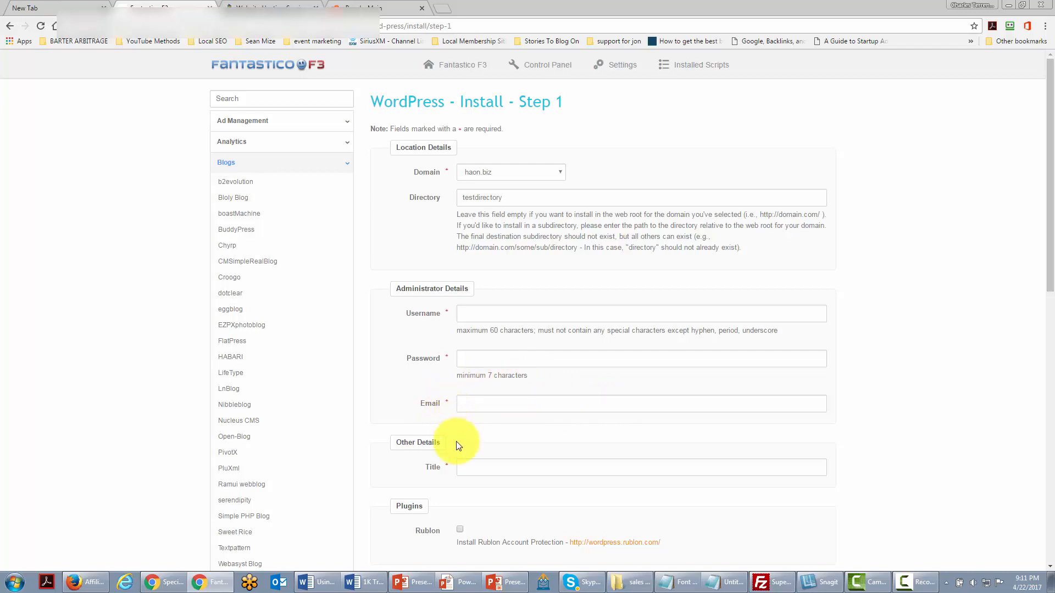
scroll("down", 3)
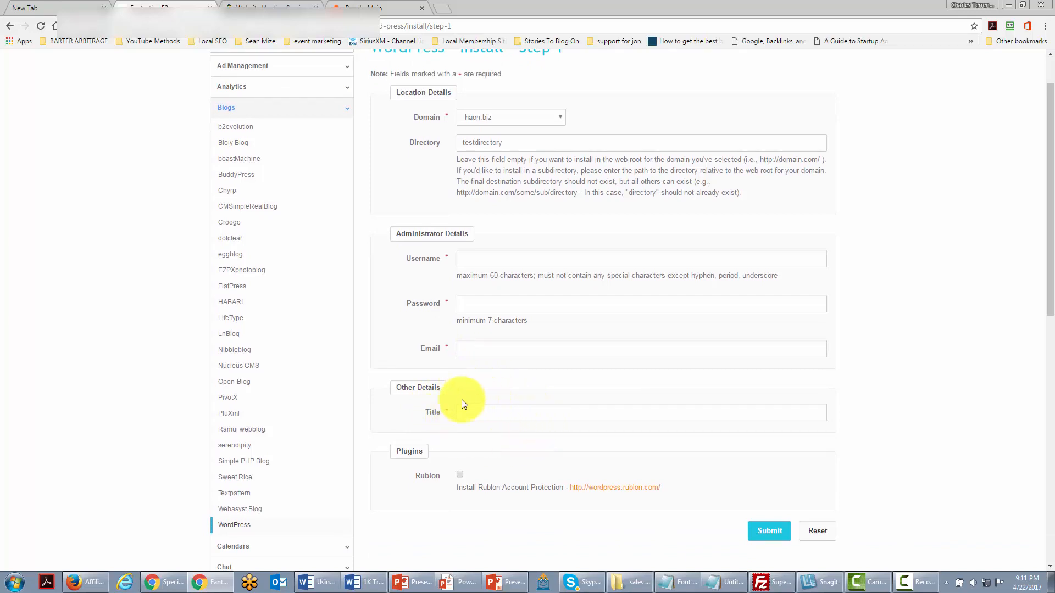
mouse_move(484, 380)
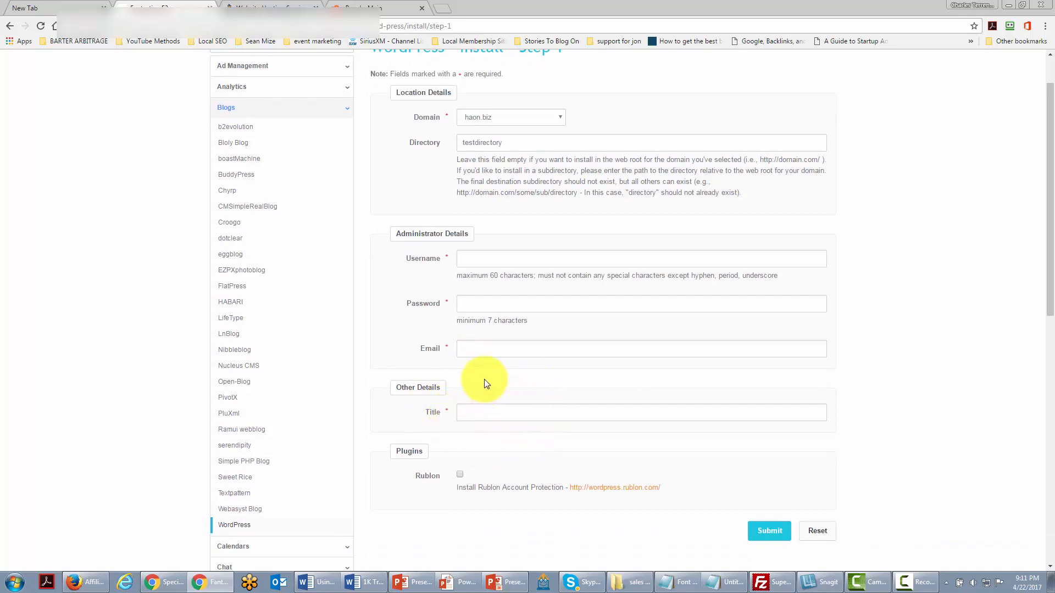
mouse_move(507, 395)
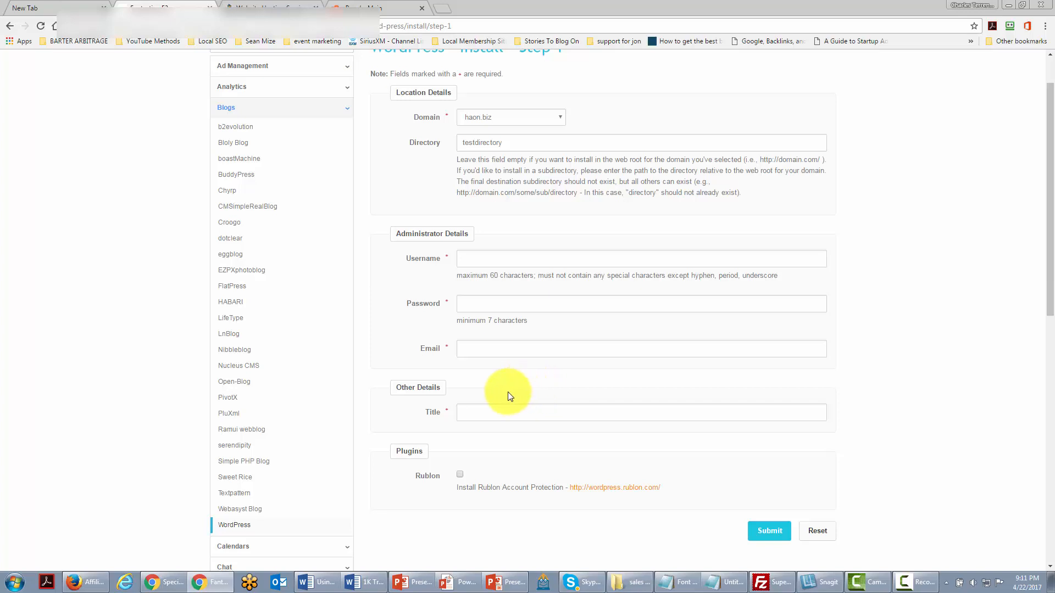
scroll("up", 3)
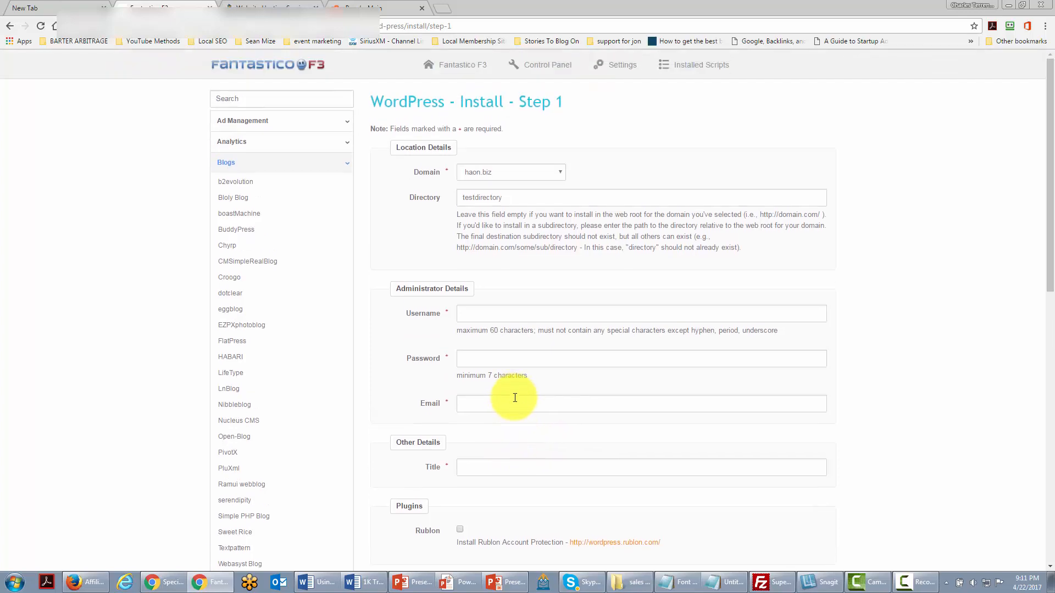
mouse_move(505, 467)
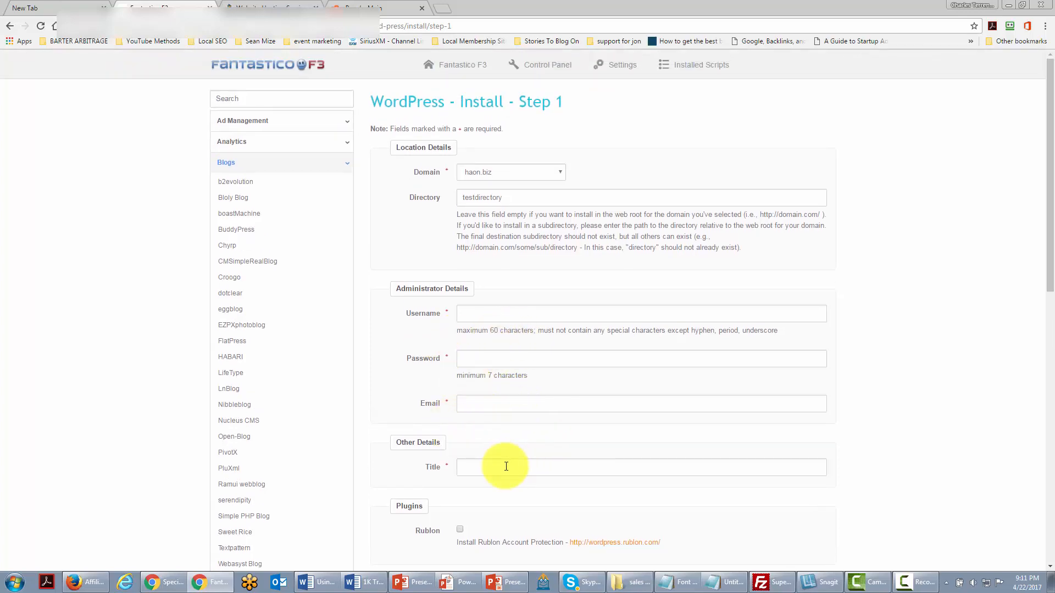
scroll("down", 3)
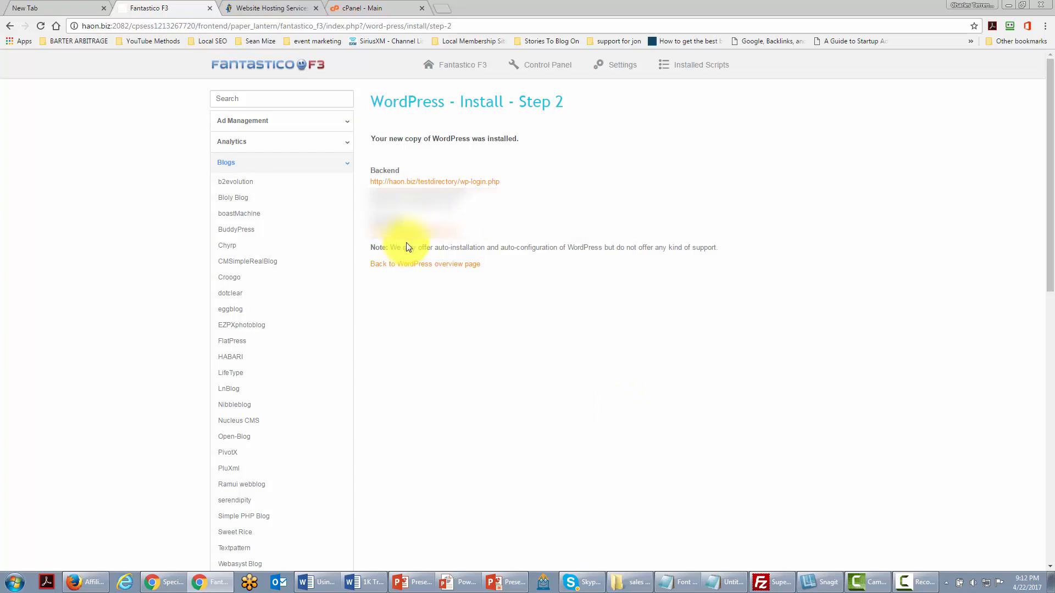
mouse_move(481, 209)
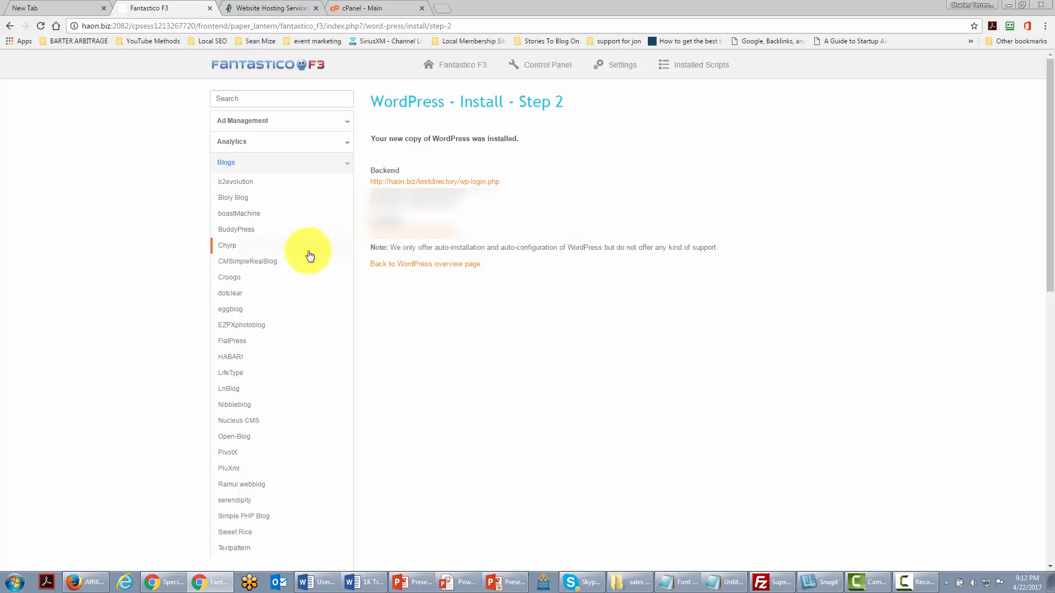
mouse_move(394, 186)
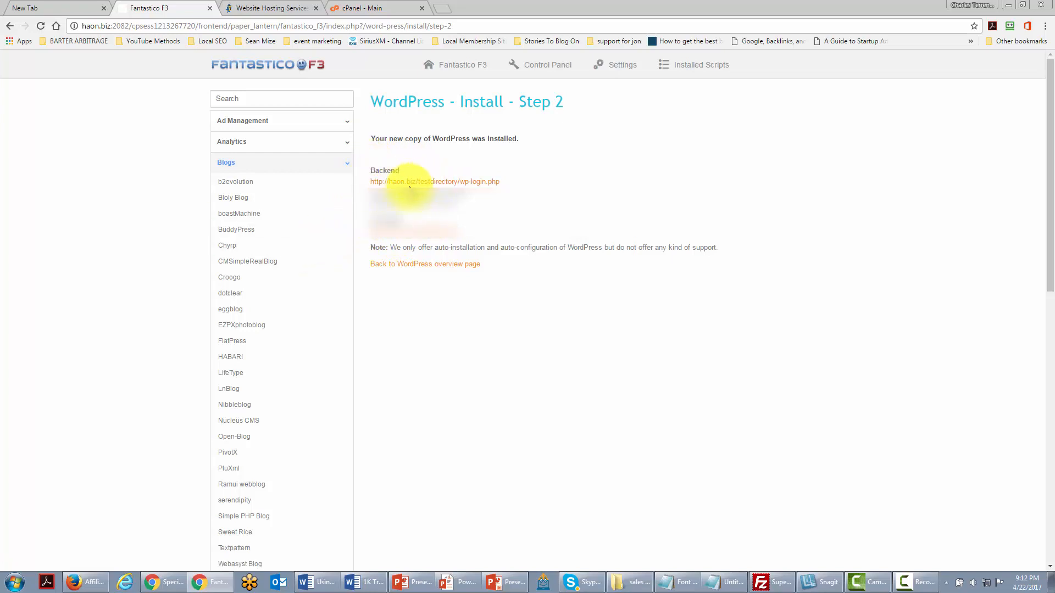
mouse_move(435, 182)
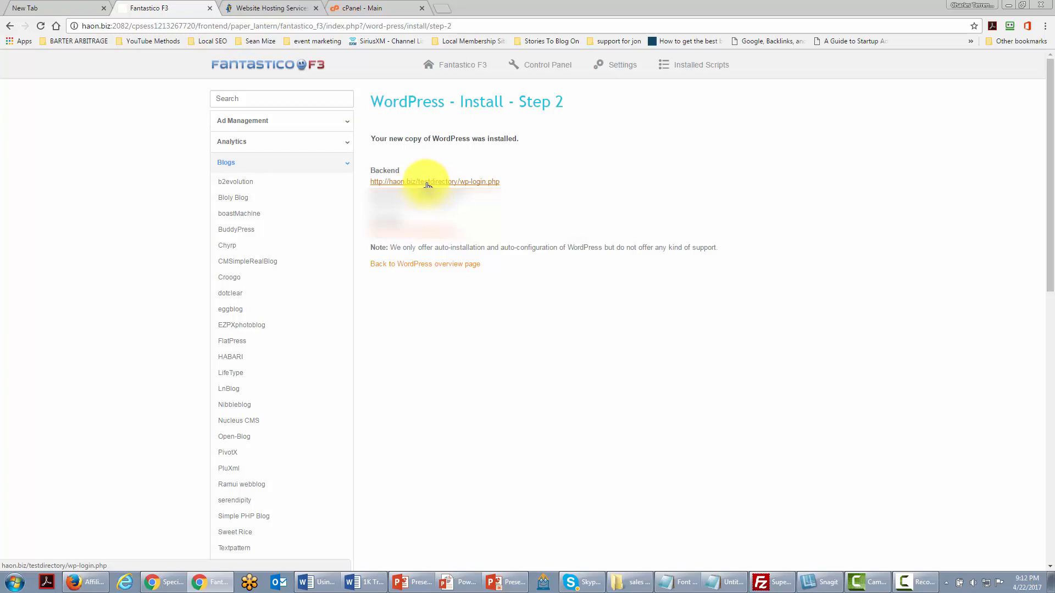
Log into the haon.biz/testdirectory wp-login.php backend with the admin credentials
left_click(434, 181)
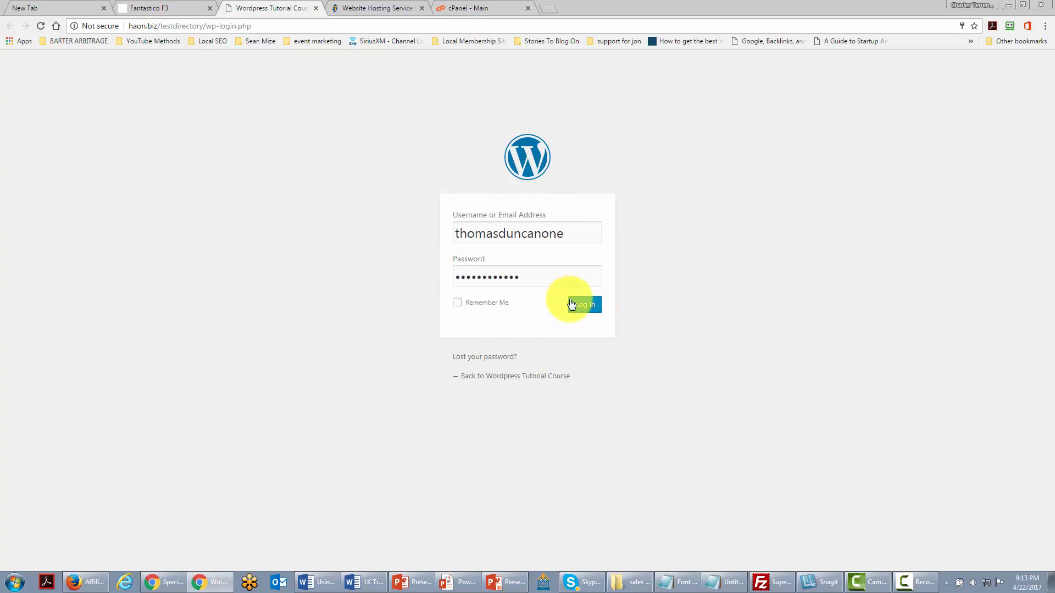
left_click(582, 304)
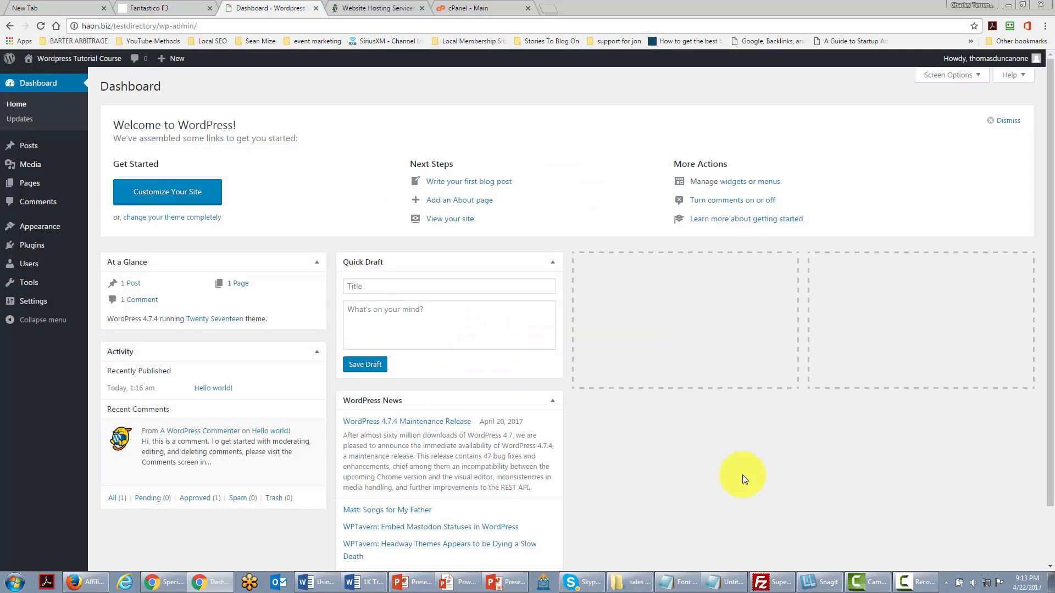
mouse_move(67, 48)
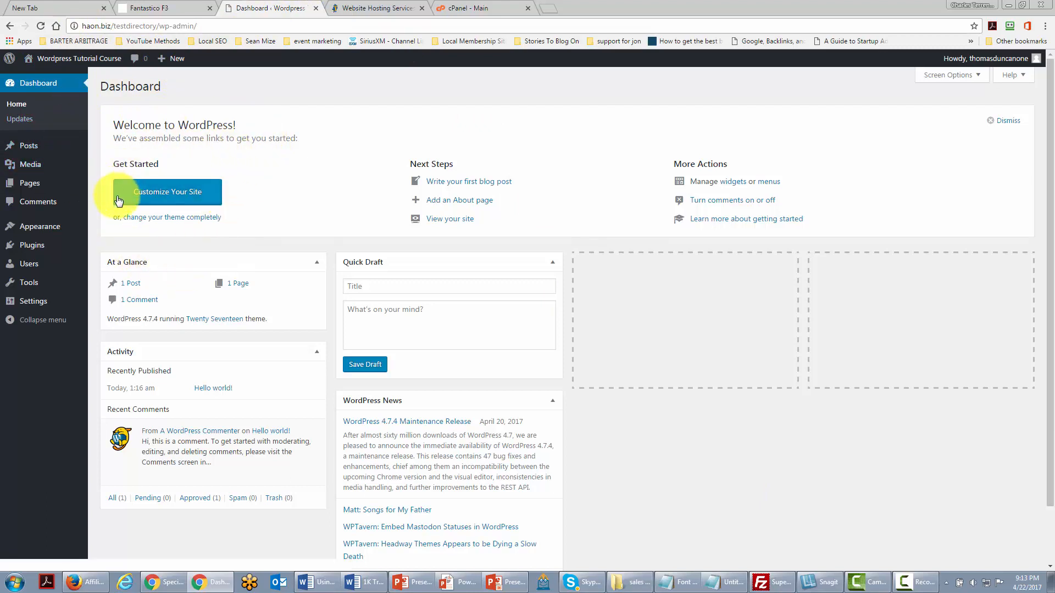
mouse_move(76, 152)
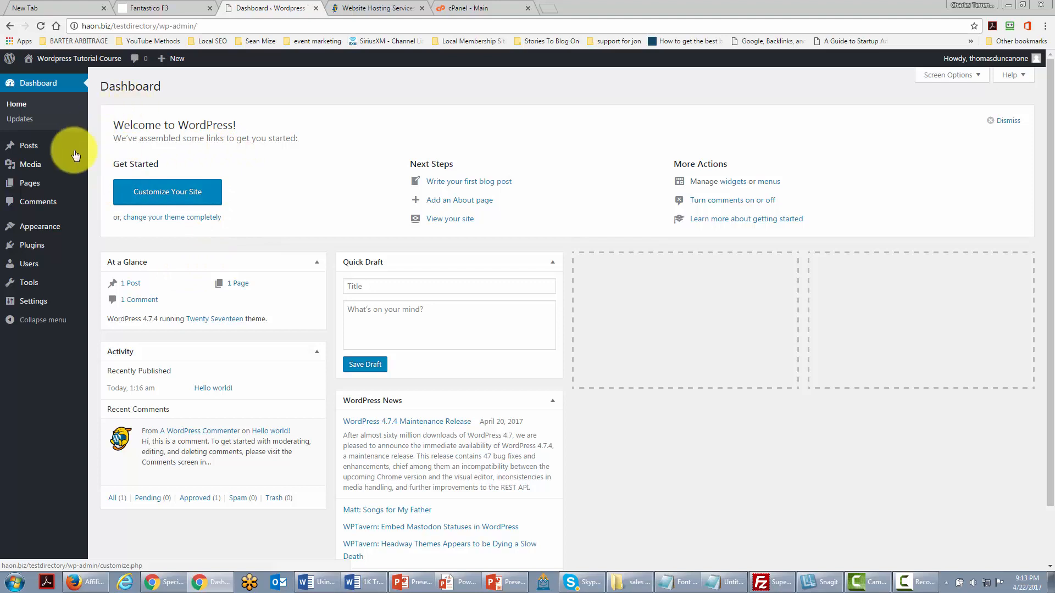
mouse_move(250, 194)
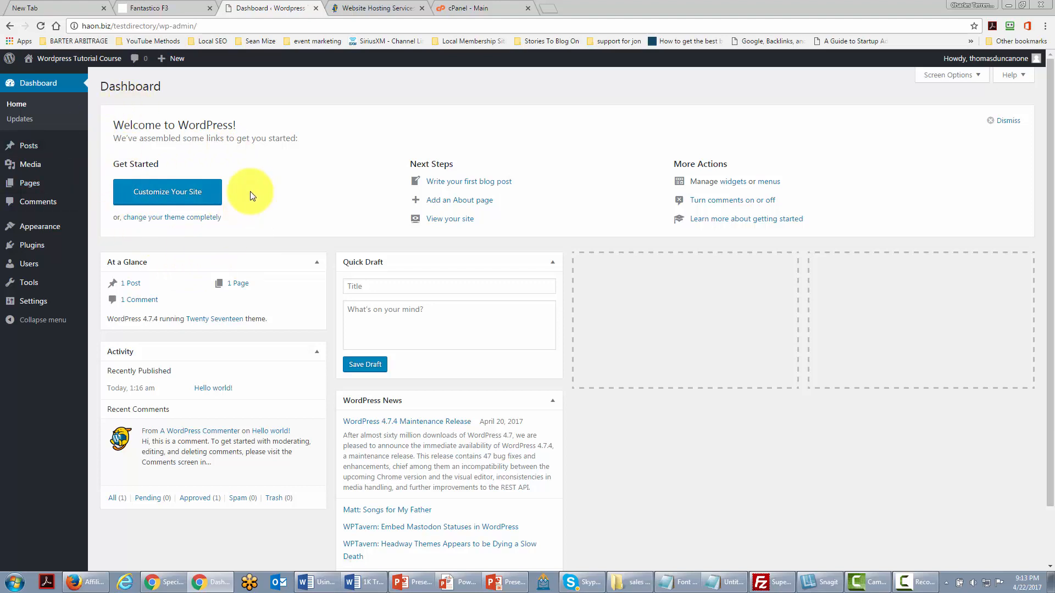
mouse_move(247, 161)
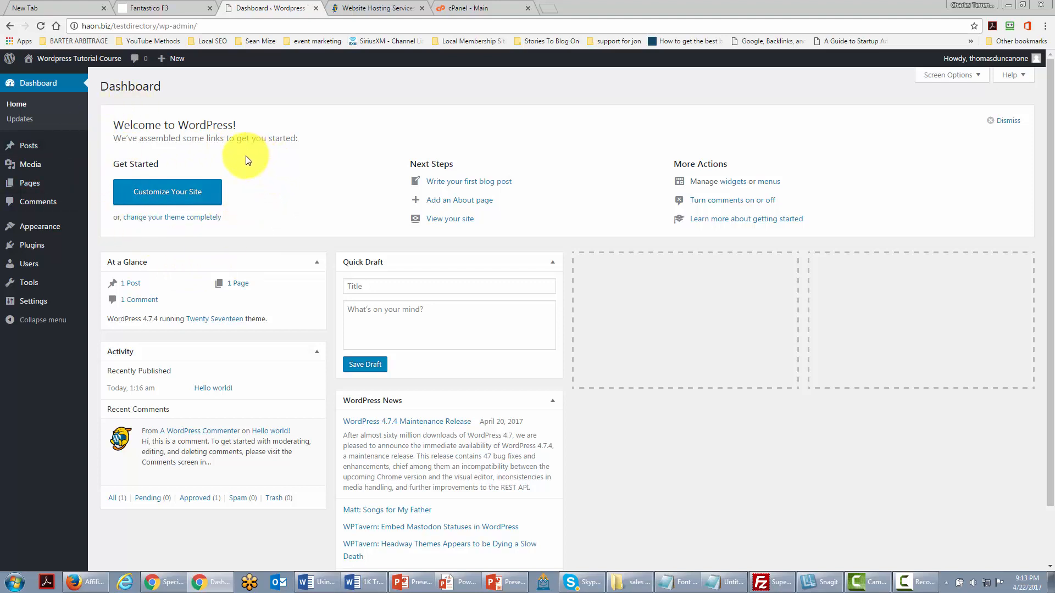
mouse_move(148, 150)
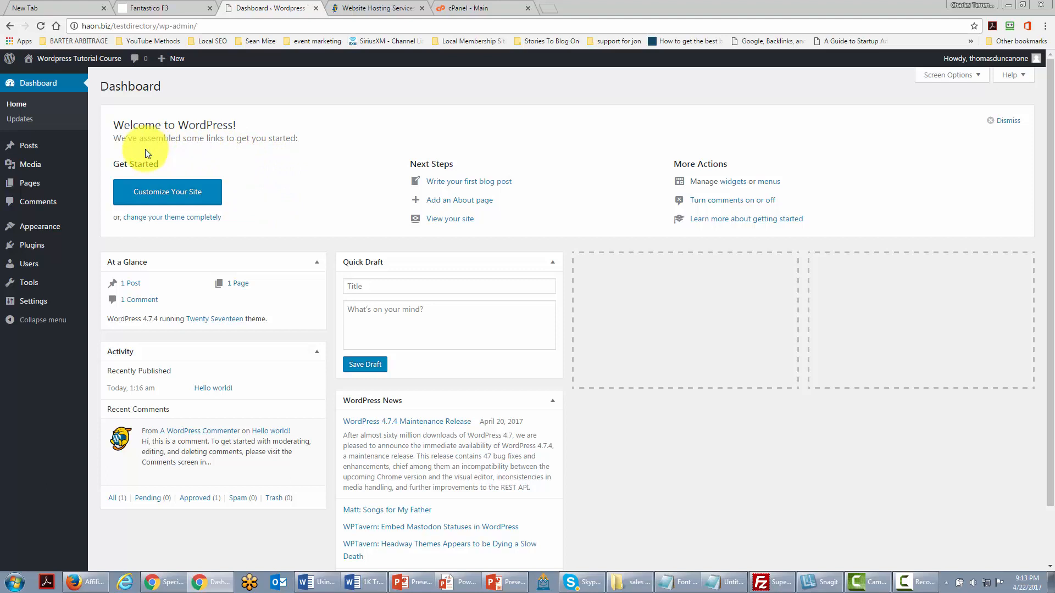
mouse_move(115, 159)
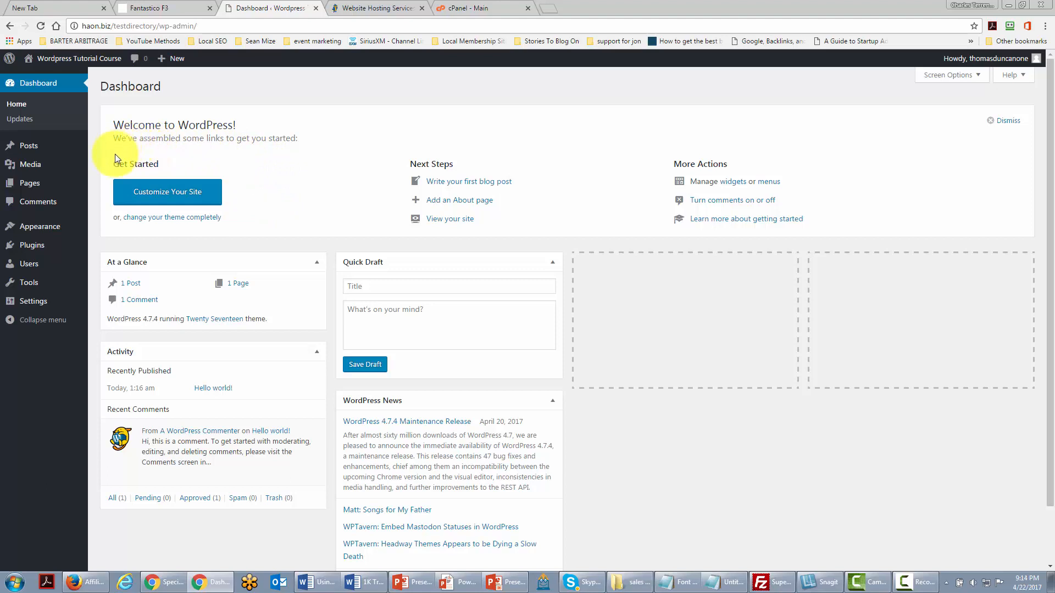